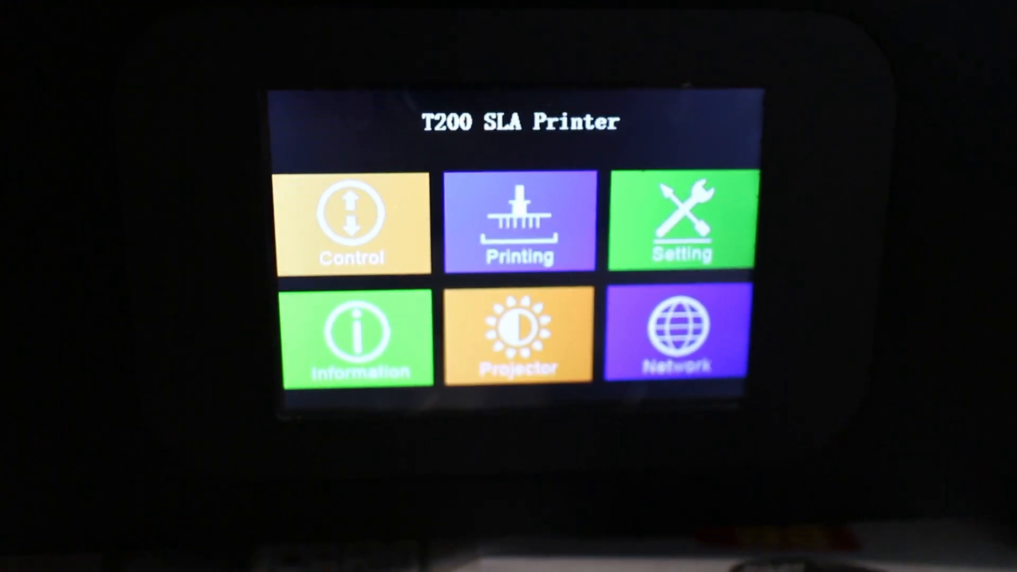
# Start the Reaper print job from the main menu, showing layer 1/598 with 206 min remaining.
pyautogui.click(680, 224)
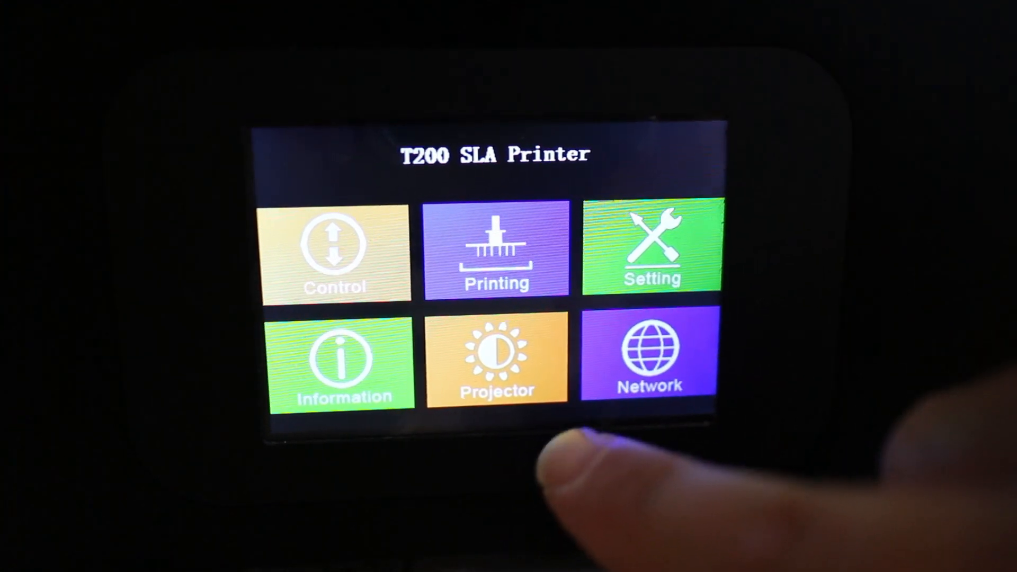
pyautogui.click(650, 357)
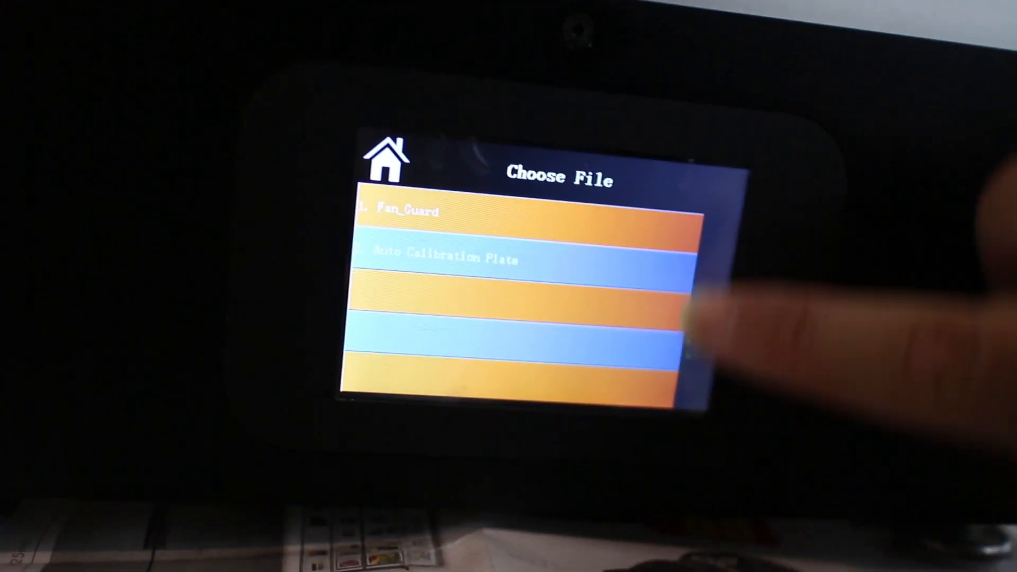
pyautogui.click(384, 161)
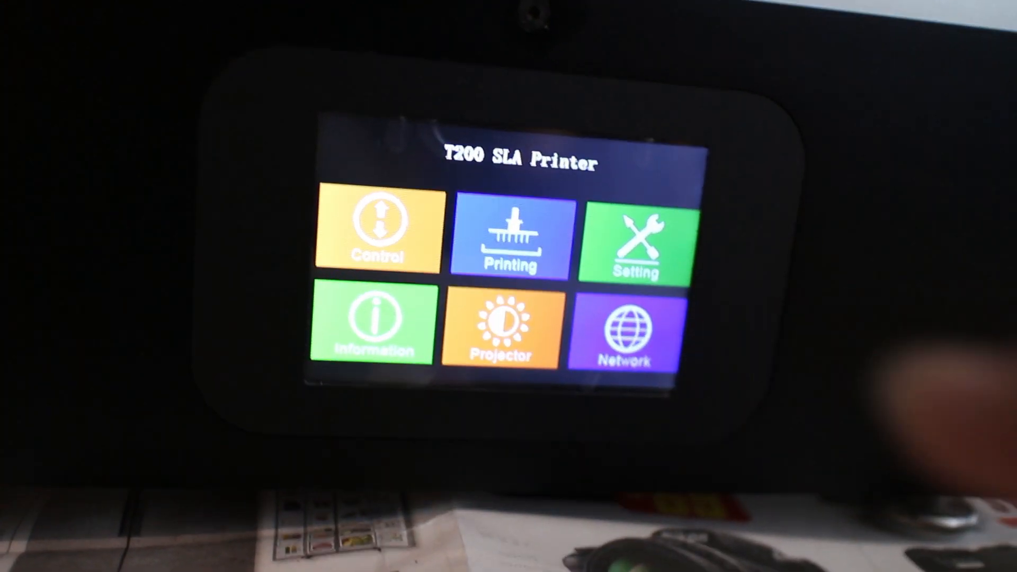
pyautogui.click(510, 239)
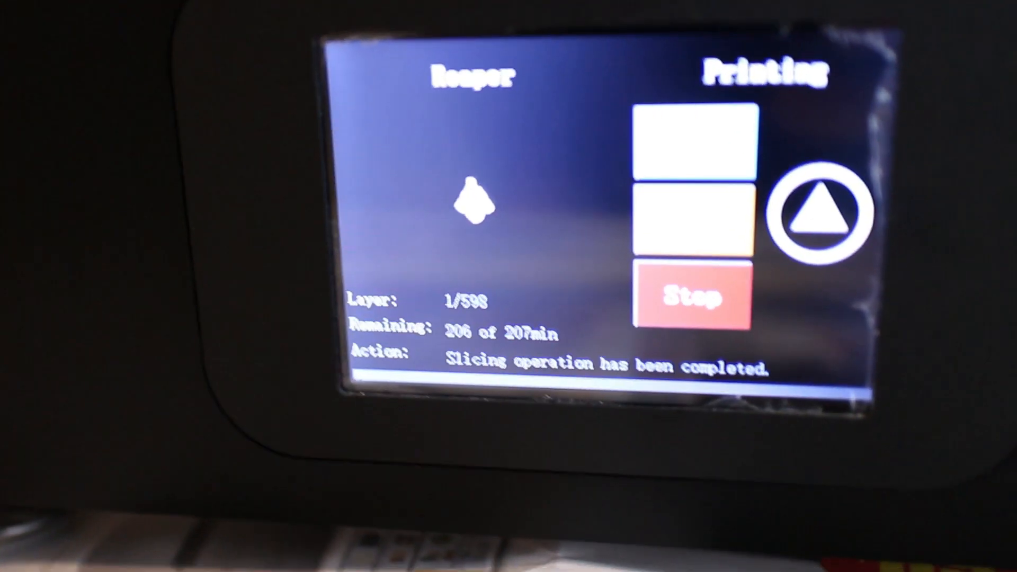